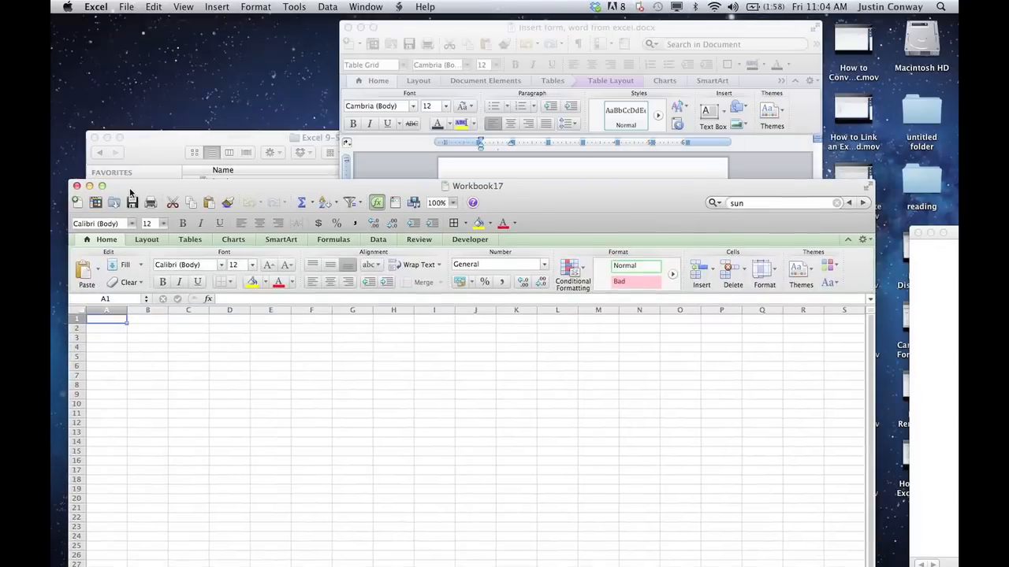
# Switch from the blank Workbook17 to the Word document with the colour table.
pyautogui.click(101, 186)
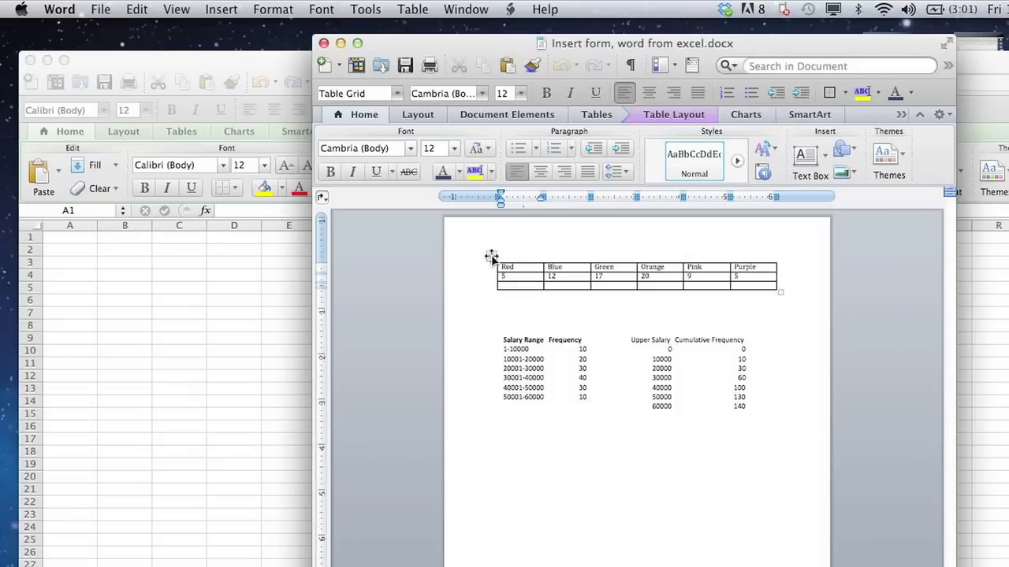
# Paste the Red-to-Purple colour table into the sheet at A1 and check the first value Red.
pyautogui.click(636, 276)
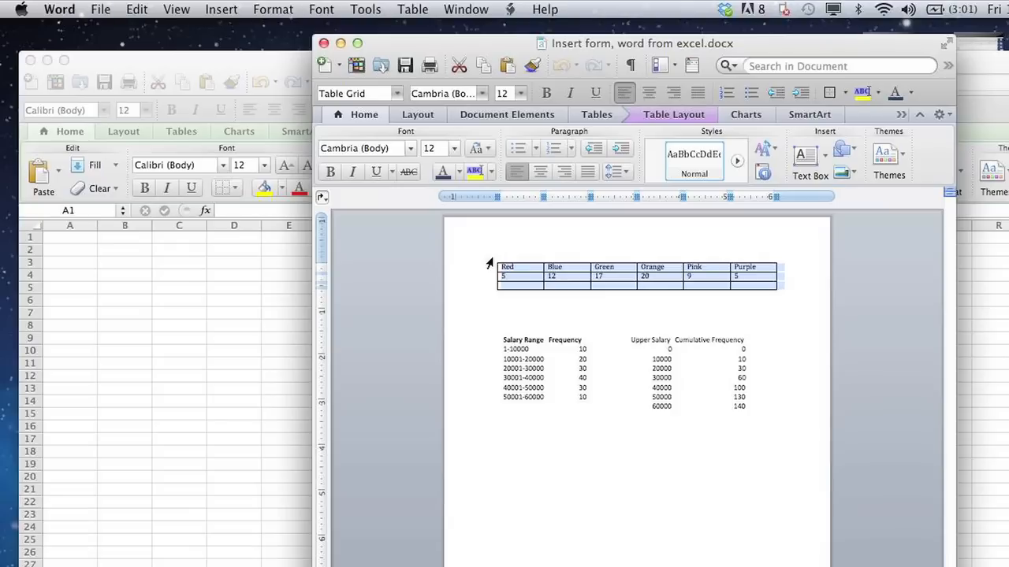
pyautogui.moveTo(158, 281)
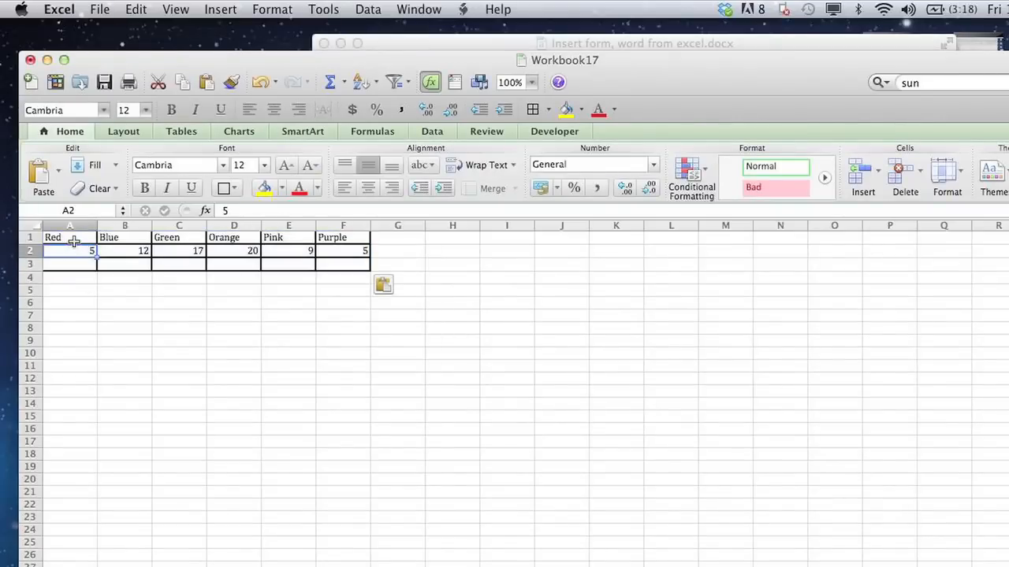
pyautogui.click(69, 263)
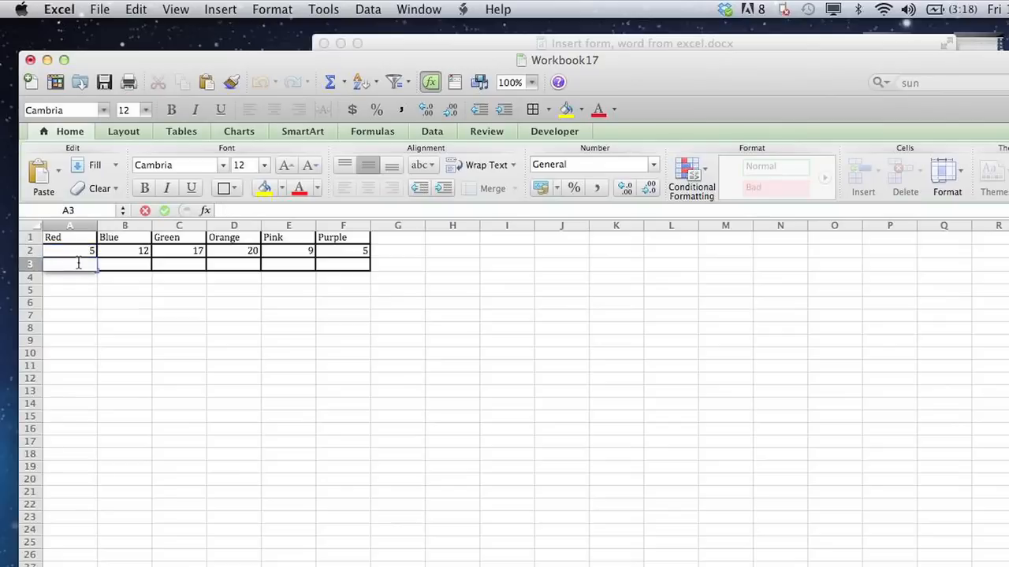
pyautogui.click(70, 236)
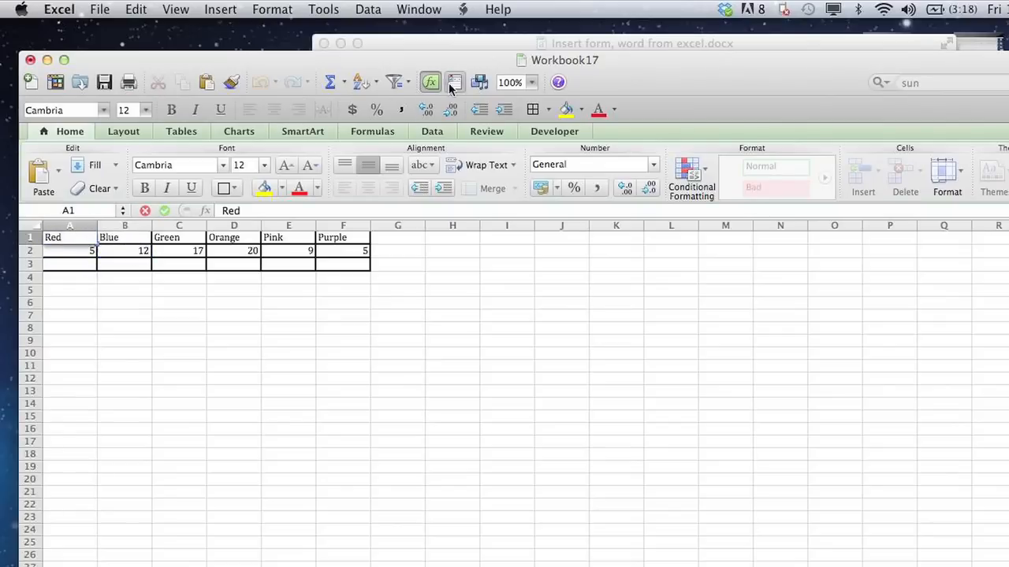
pyautogui.click(639, 44)
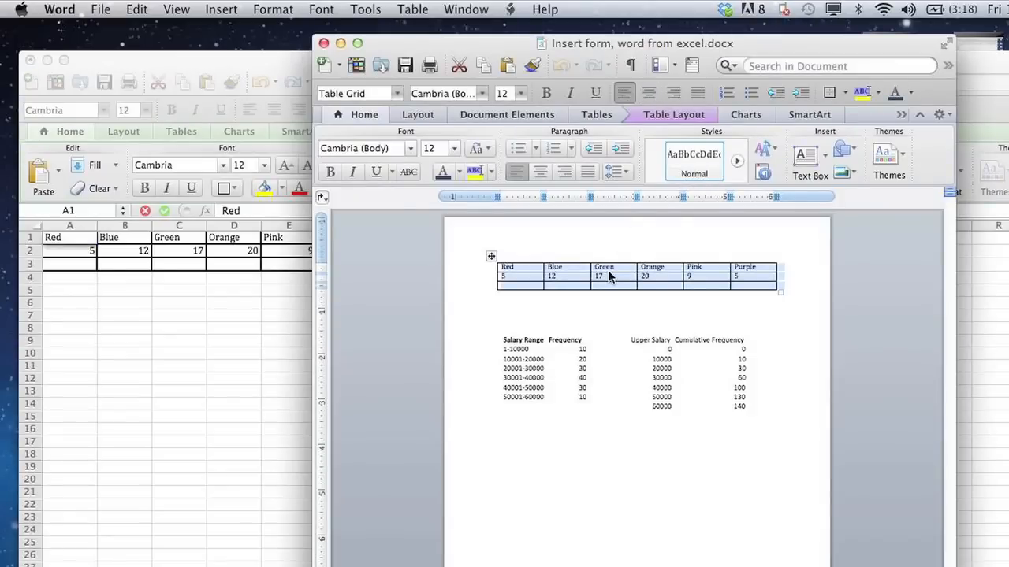
pyautogui.click(550, 281)
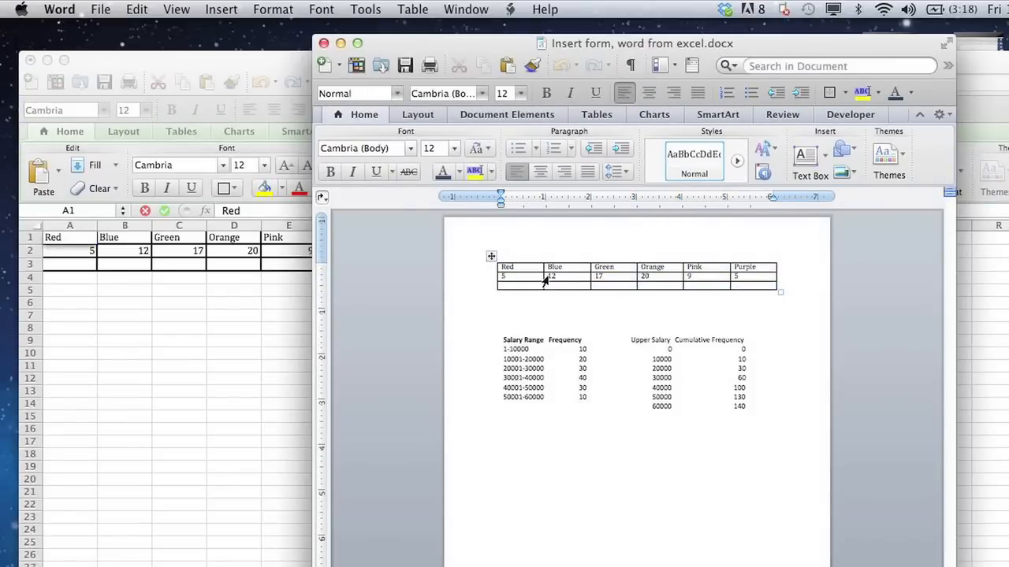
pyautogui.click(501, 312)
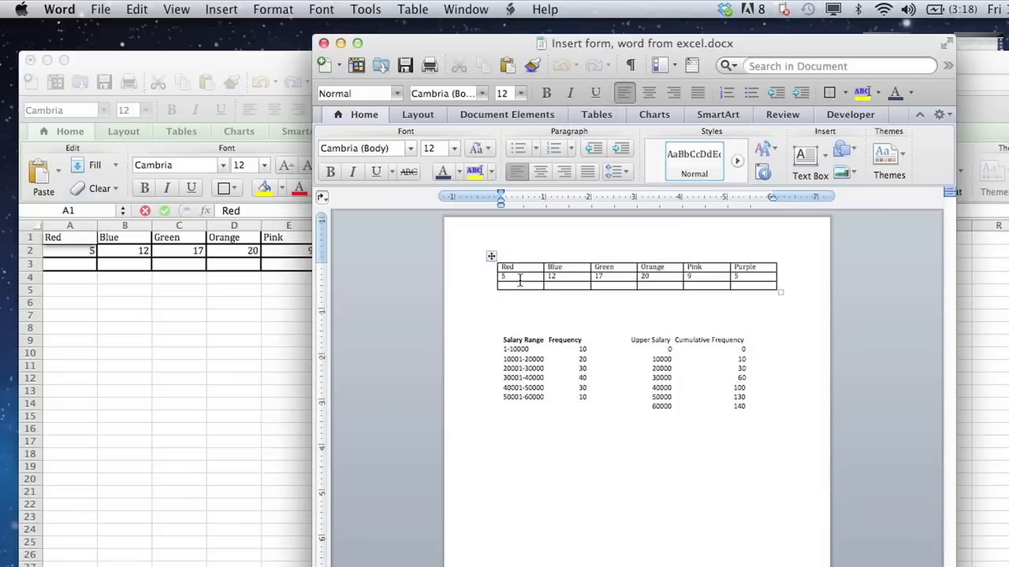
pyautogui.click(135, 9)
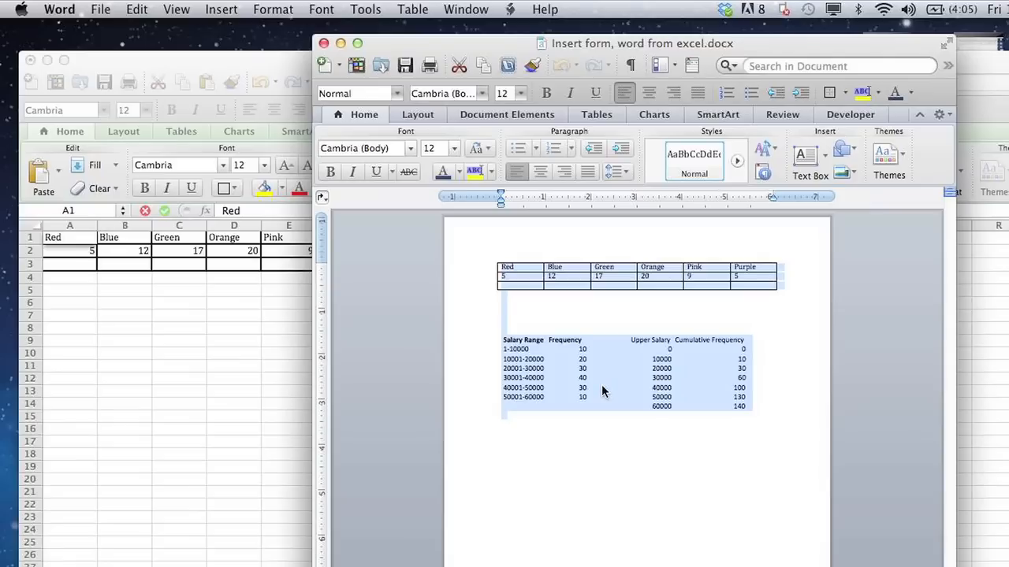
pyautogui.moveTo(334, 334)
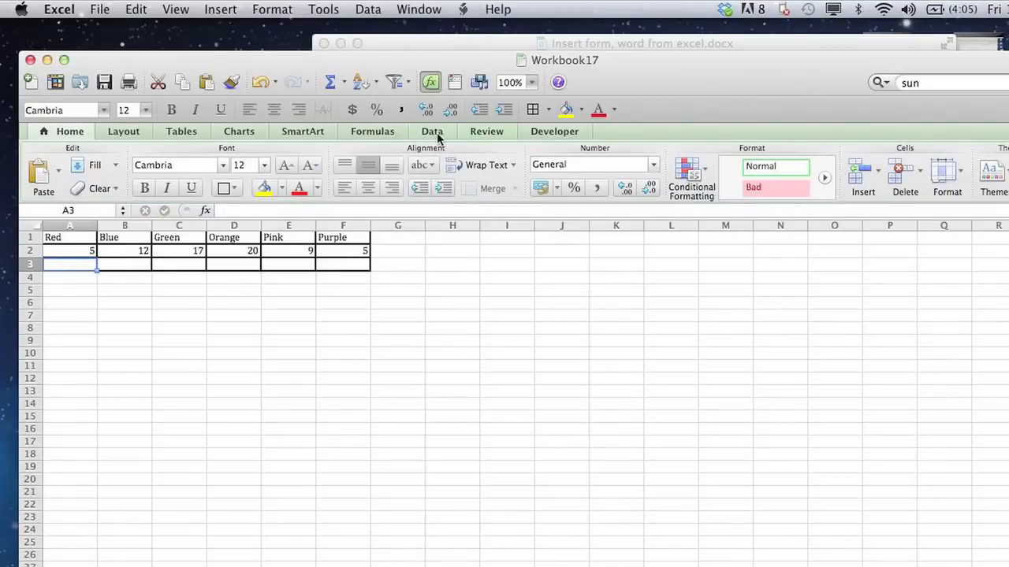
# Place a Developer check box control around cell A4 under the colour table.
pyautogui.click(554, 131)
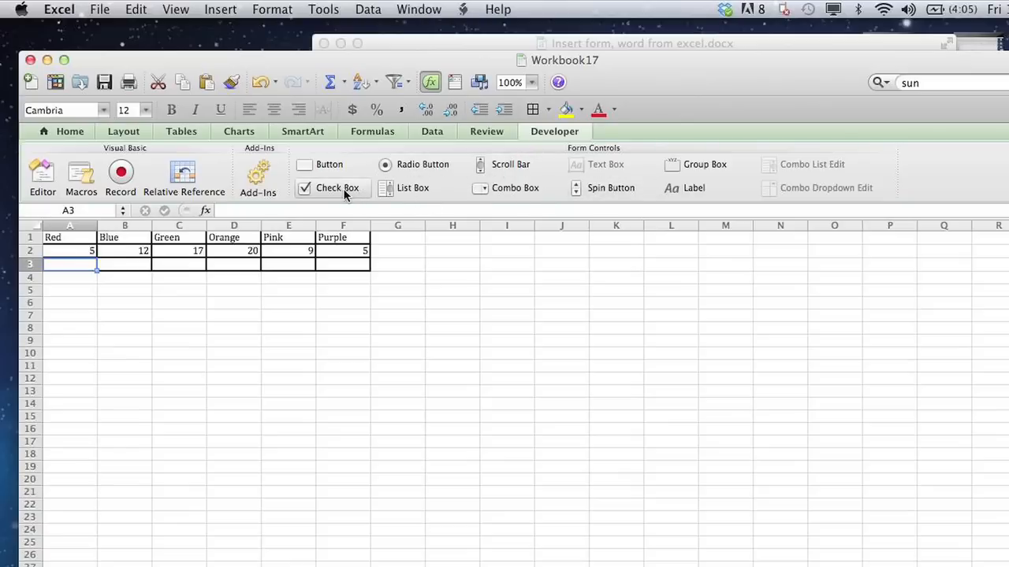
pyautogui.moveTo(337, 188)
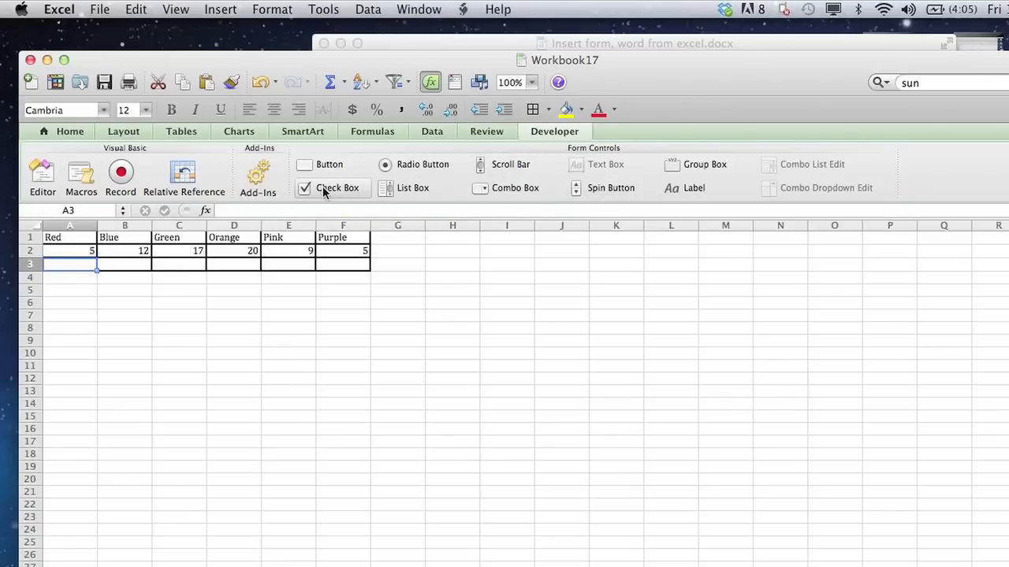
pyautogui.click(338, 188)
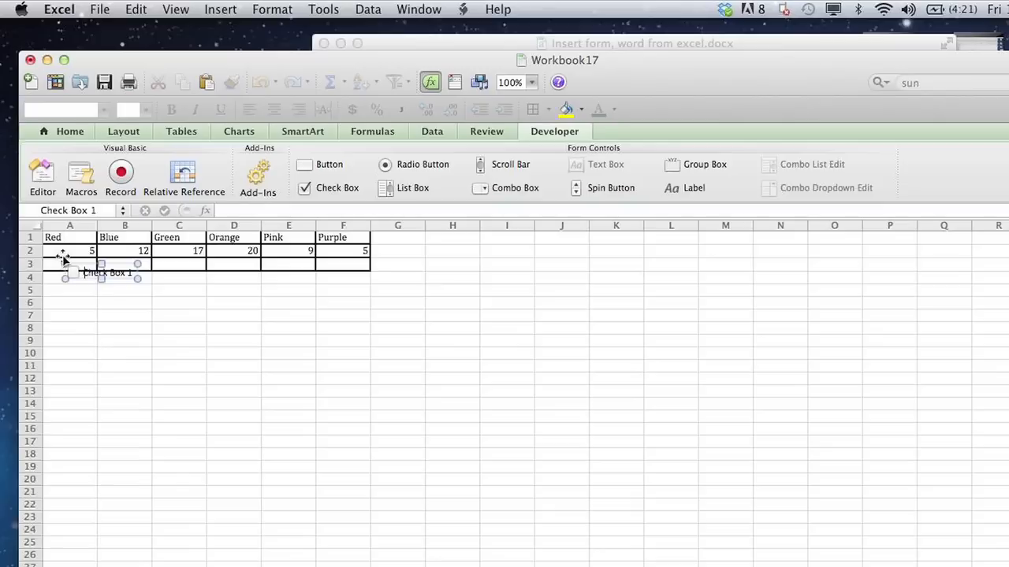
pyautogui.moveTo(221, 372)
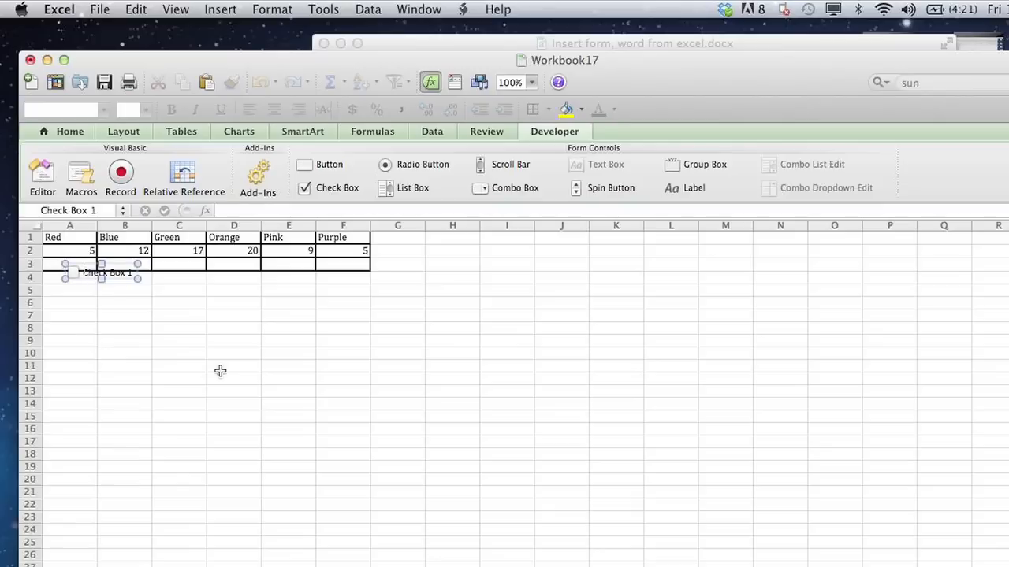
pyautogui.moveTo(184, 328)
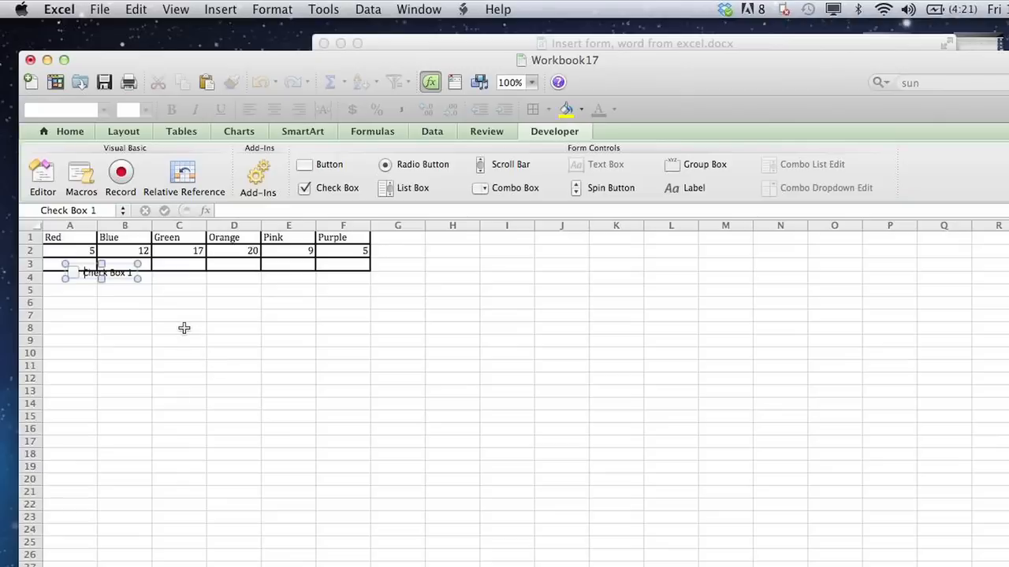
pyautogui.click(179, 328)
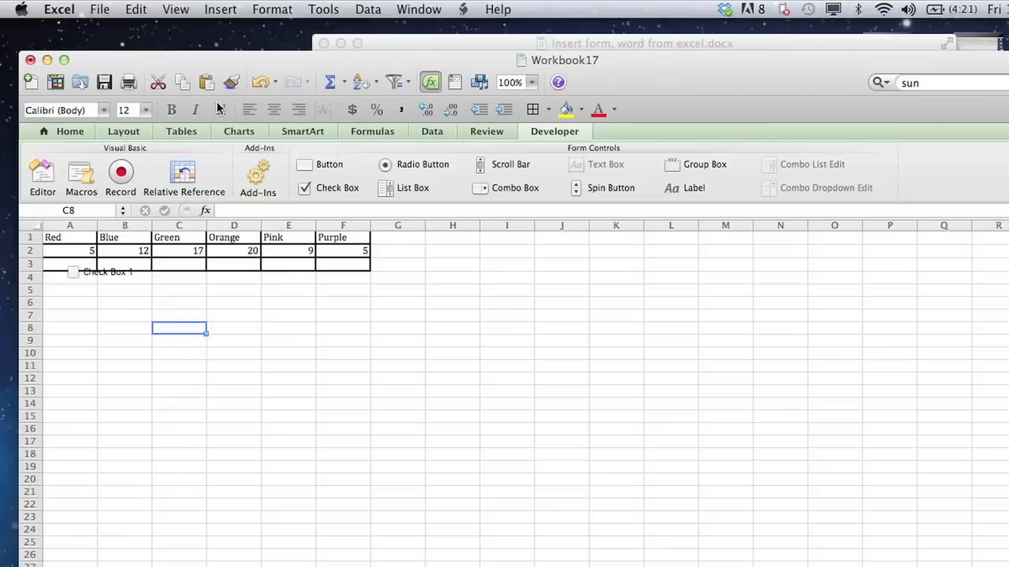
# Insert the 'Insert form, word from excel' document from file as an object with Link to File ticked.
pyautogui.click(221, 9)
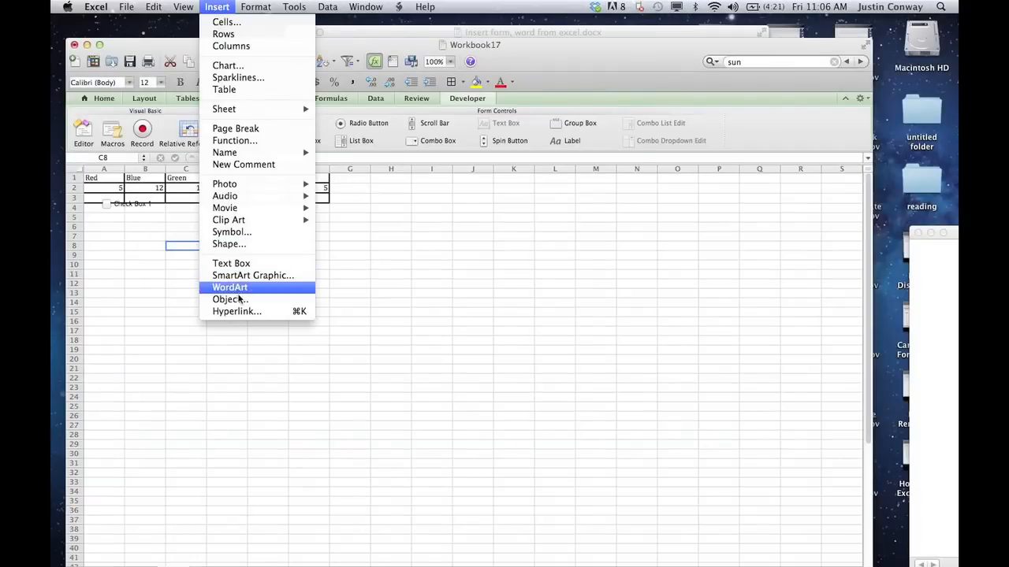
pyautogui.click(230, 299)
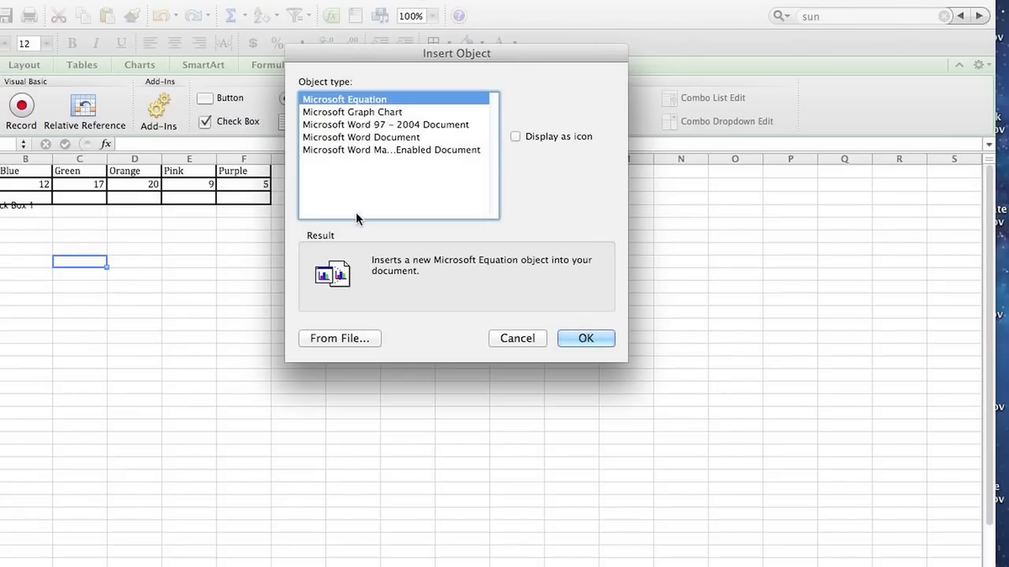
pyautogui.click(339, 337)
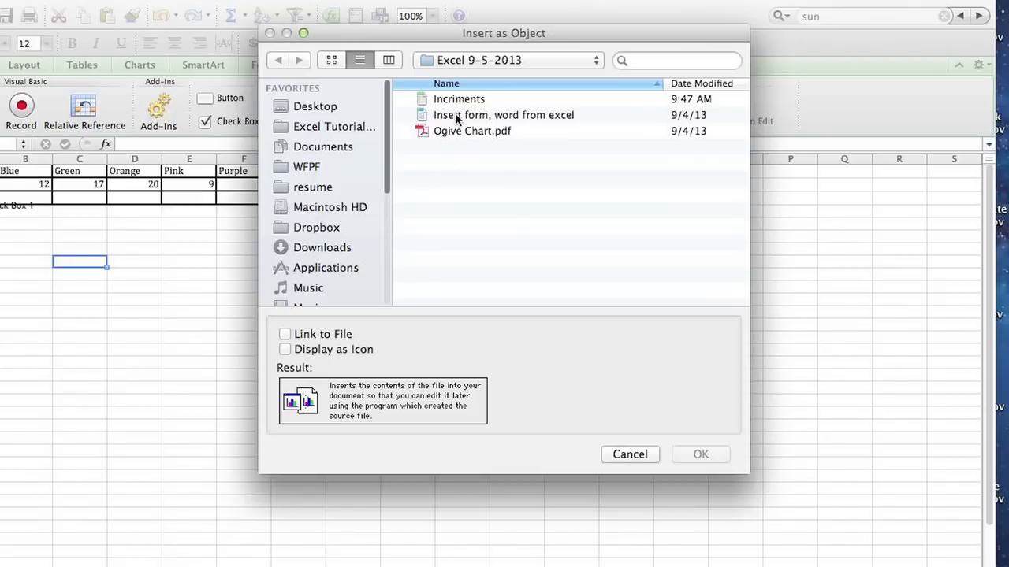
pyautogui.click(504, 113)
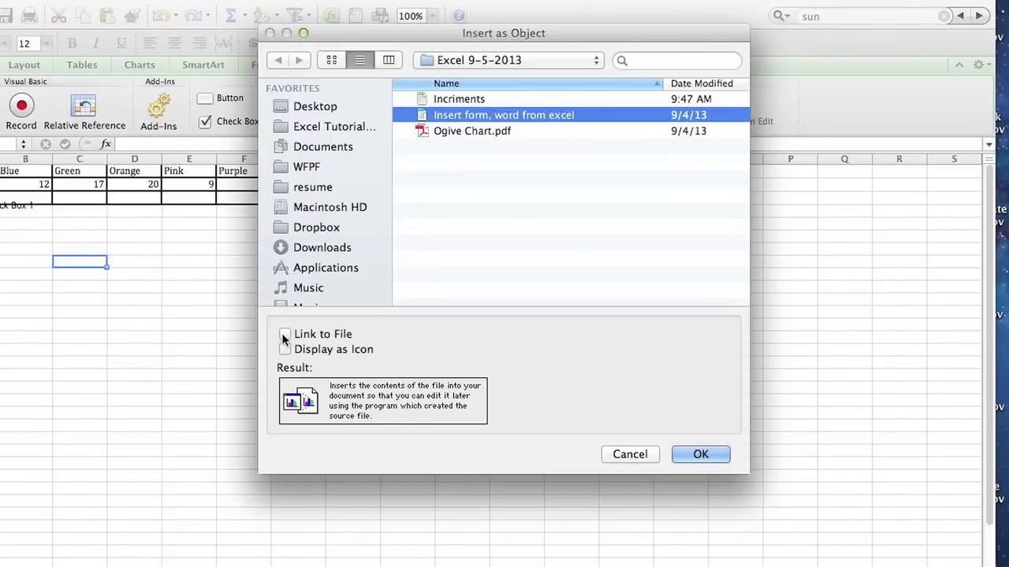
pyautogui.click(700, 454)
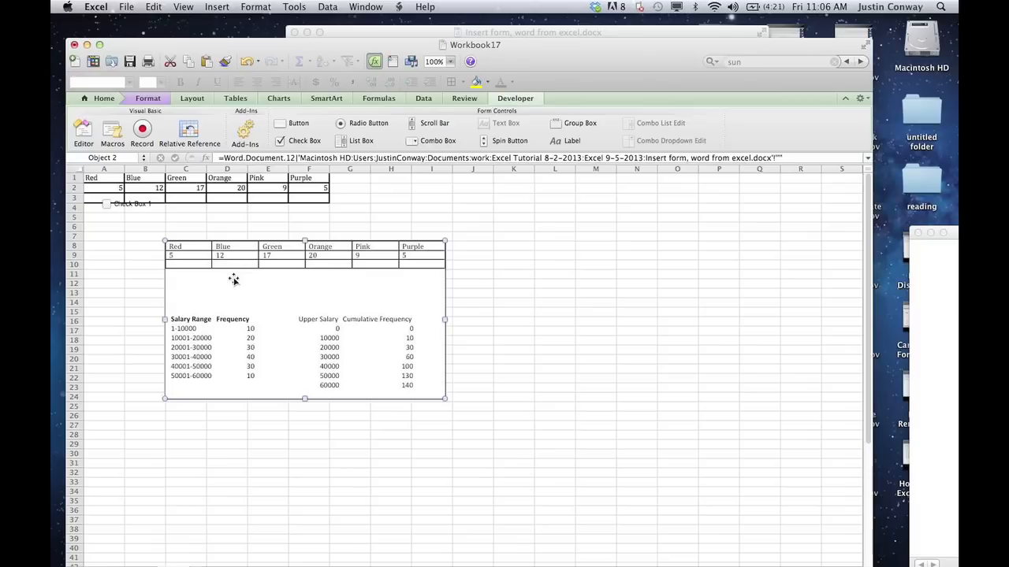
pyautogui.moveTo(265, 256)
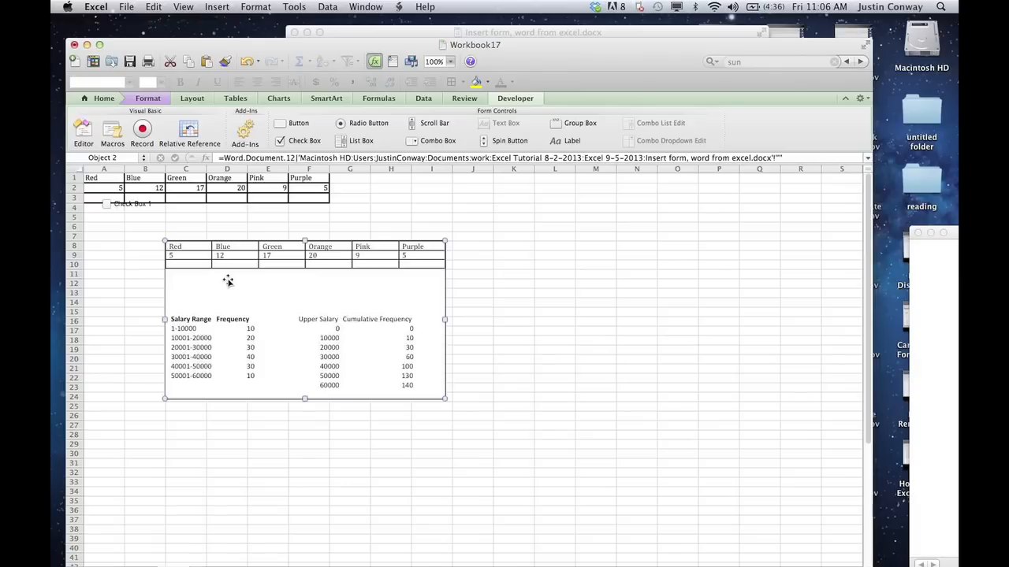
pyautogui.moveTo(224, 274)
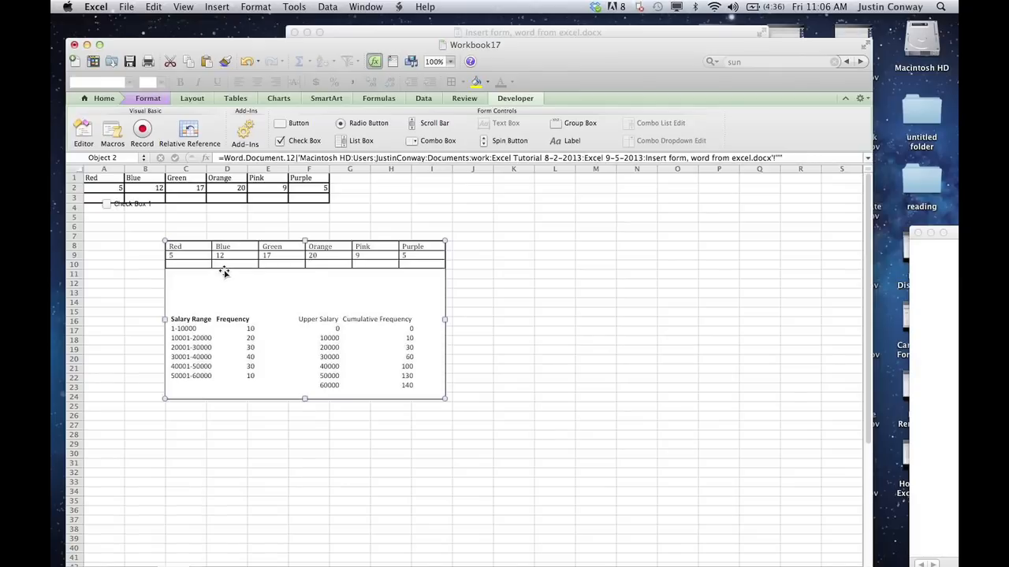